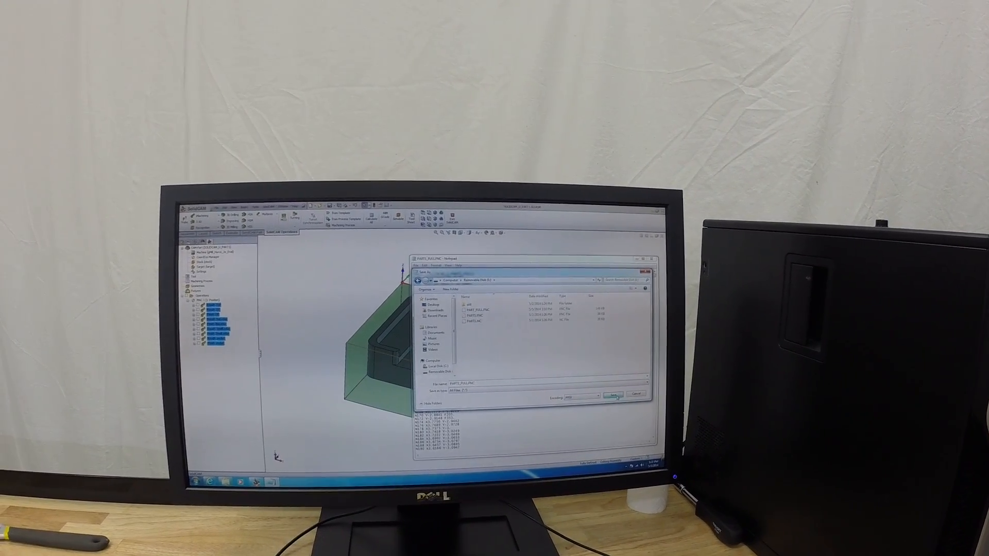
Save the G-code program to the removable disk and close Notepad.
{"action": "left_click", "coordinate": [612, 395]}
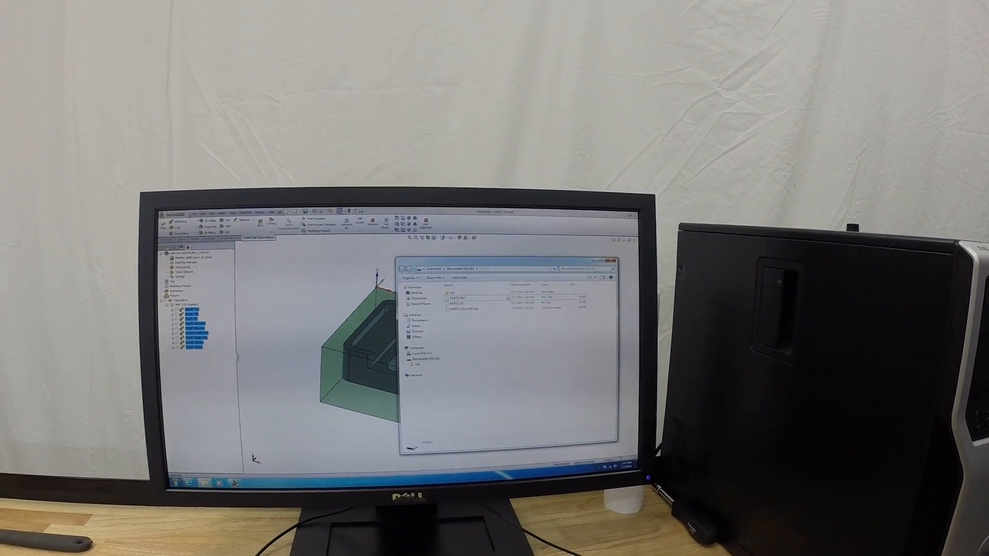
Rename PART1_FULL.FNC to drop the trailing .txt and confirm the extension-change warning.
{"action": "left_click", "coordinate": [463, 309]}
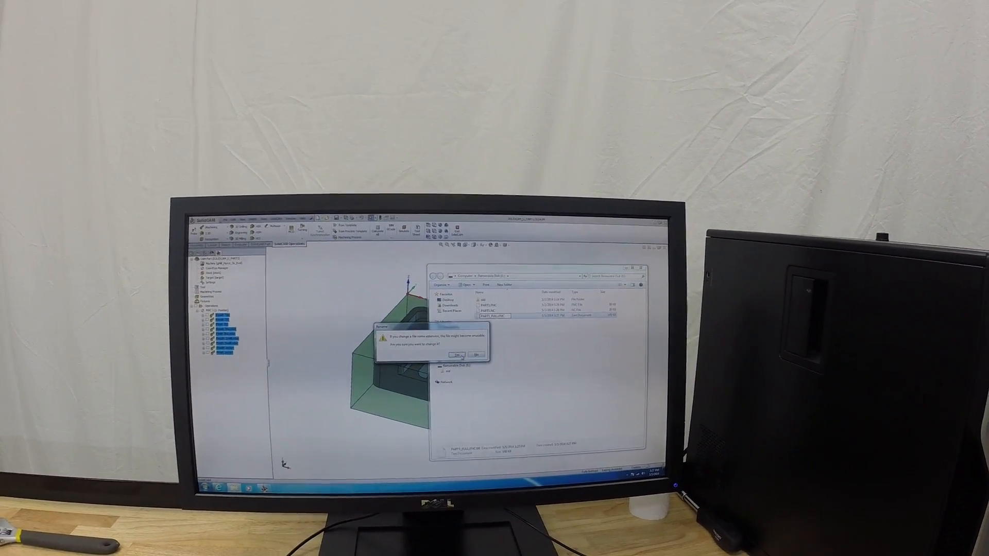
{"action": "left_click", "coordinate": [459, 353]}
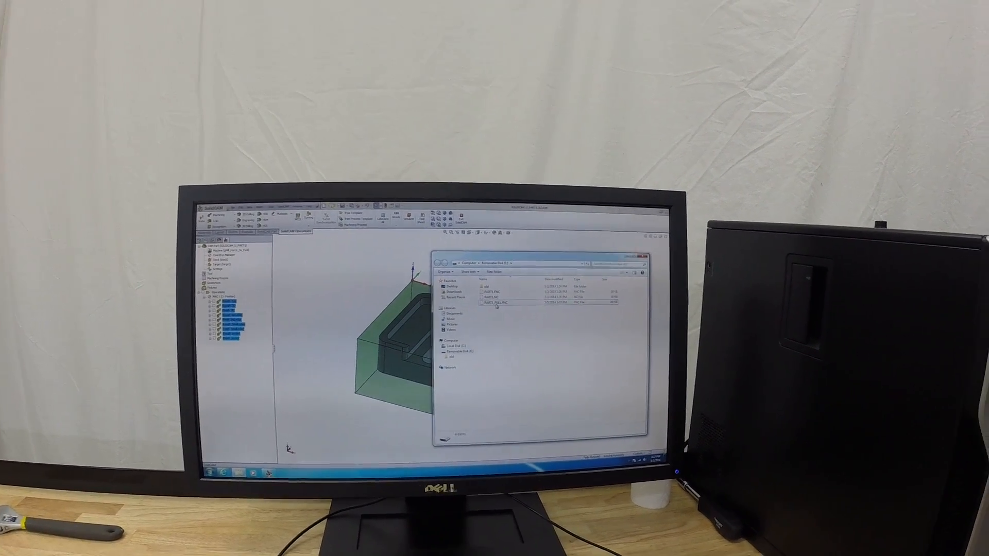